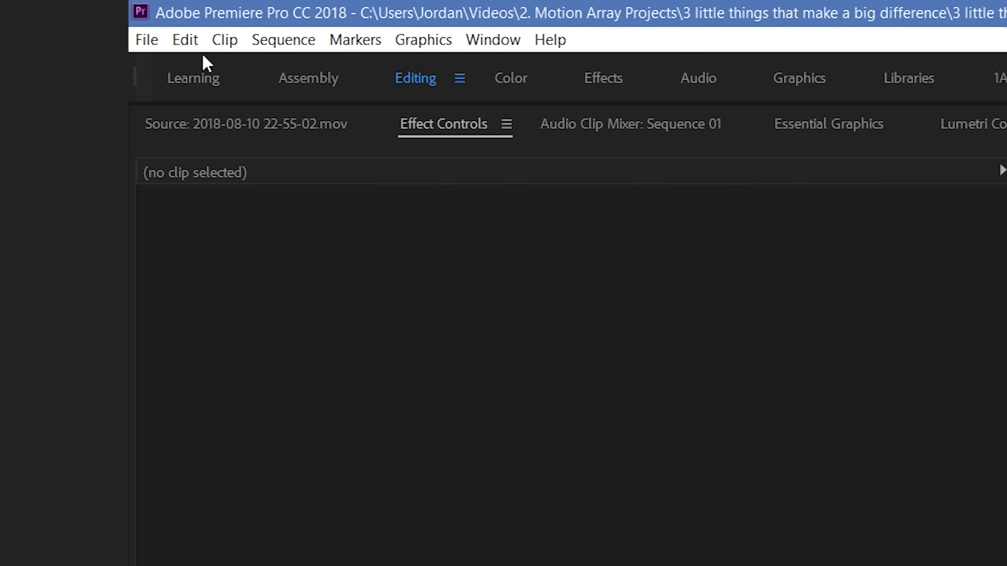
Reach the Audio preferences via Edit > Preferences > Audio
{"action": "left_click", "coordinate": [184, 40]}
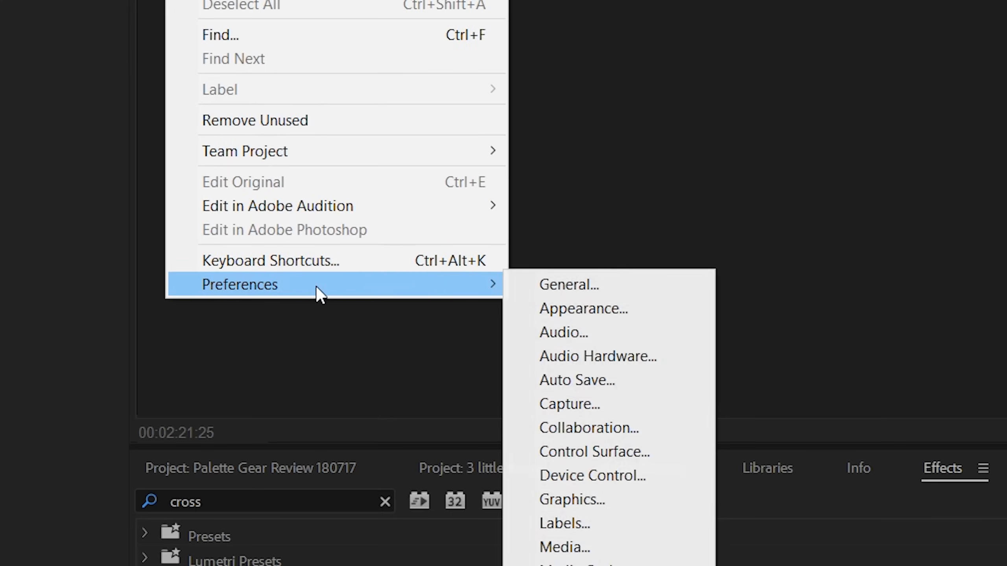
{"action": "left_click", "coordinate": [563, 333]}
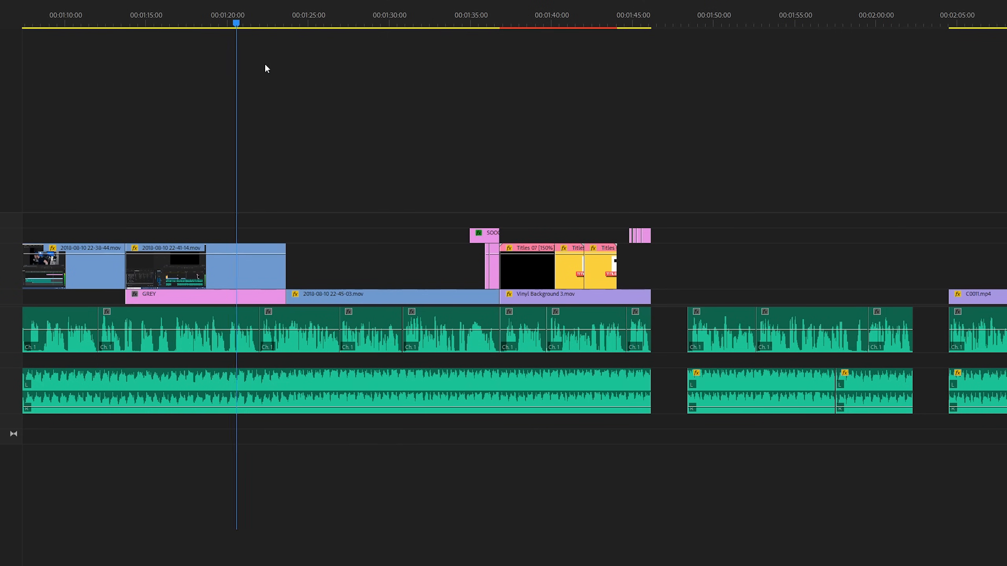
Scrub the playhead along the timeline ruler to about 00:02:00, confirming no audio plays
{"action": "left_click", "coordinate": [865, 23]}
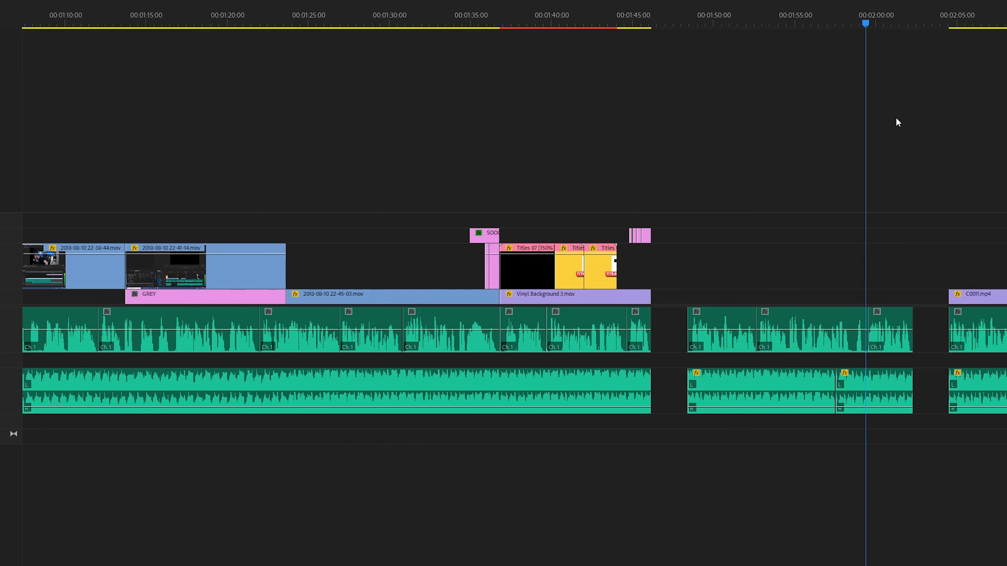